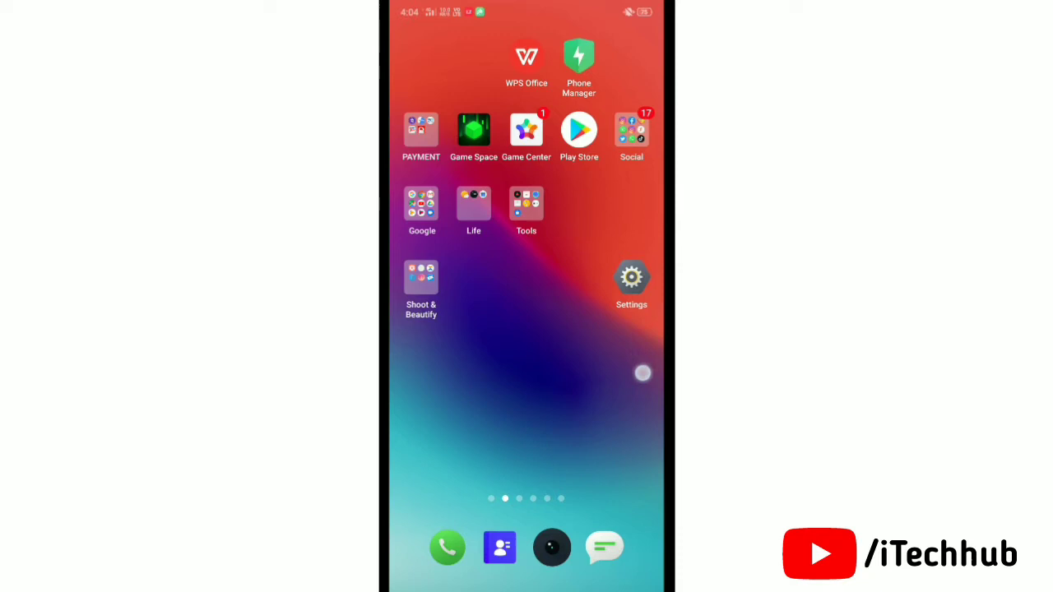
Launch Facebook from the home screen's Social folder and scroll its main menu.
click(631, 131)
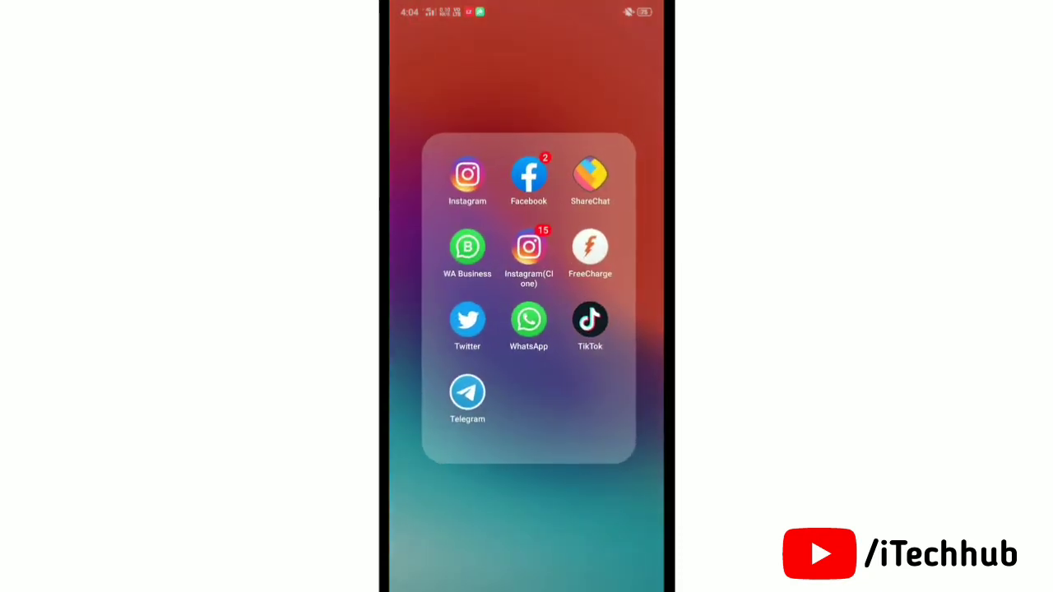
click(528, 174)
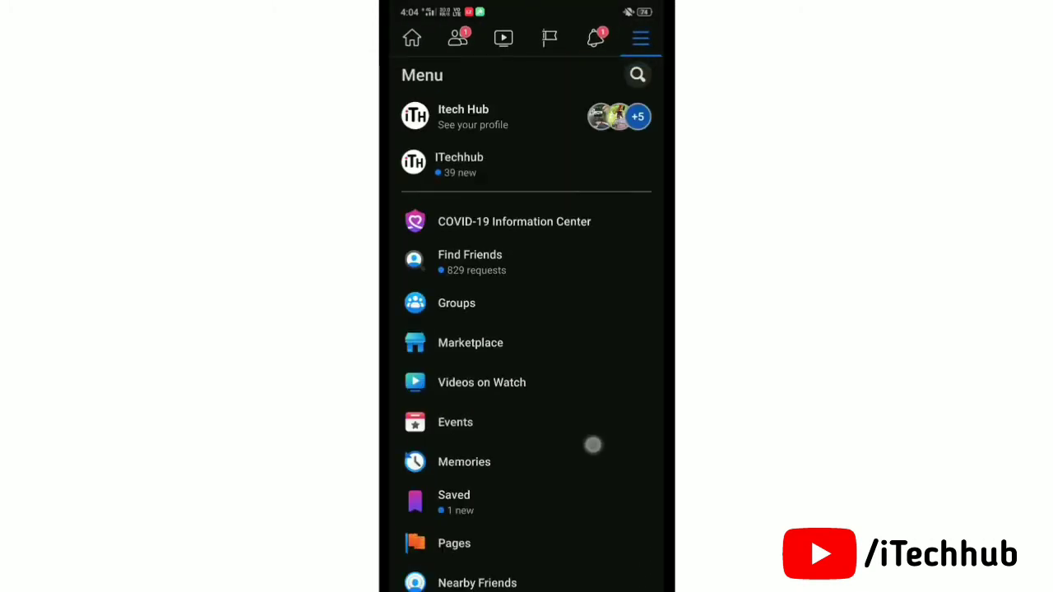
scroll(up, 3)
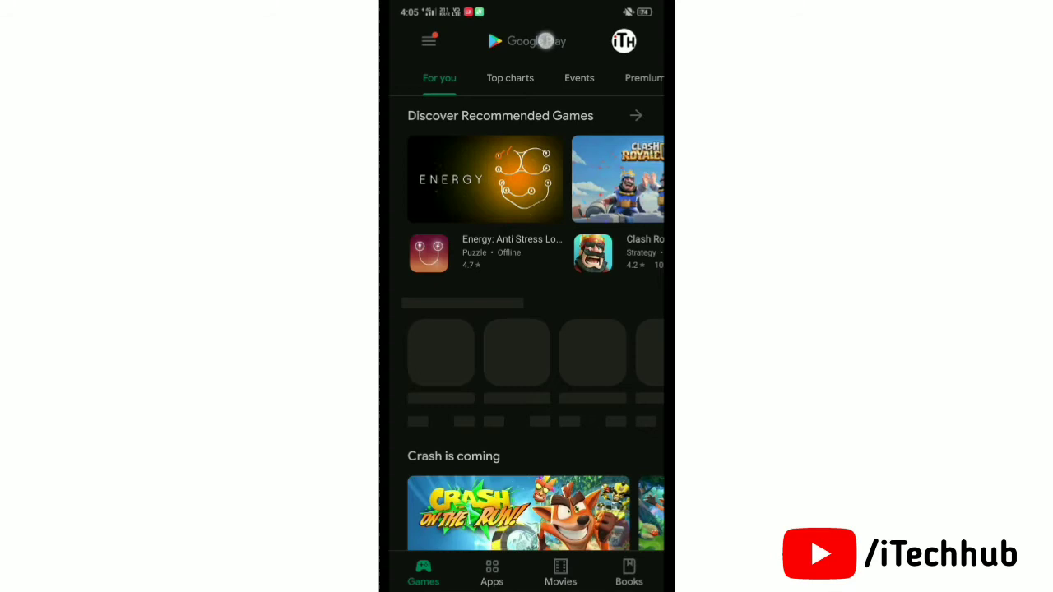
Look up Facebook's listing in the Play Store, then return to the Social folder.
text(facebook)
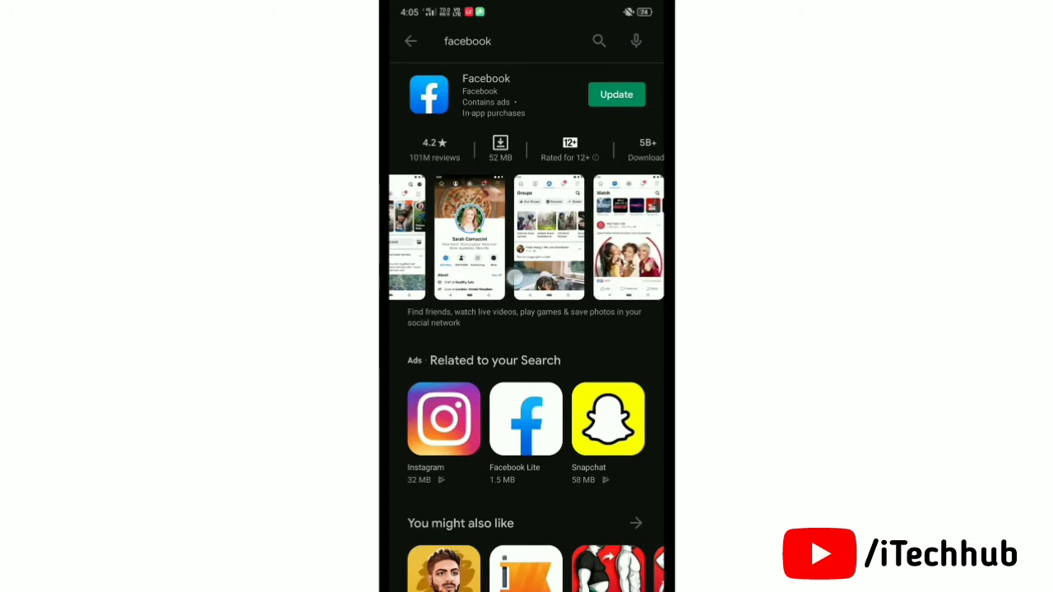
scroll(left, 3)
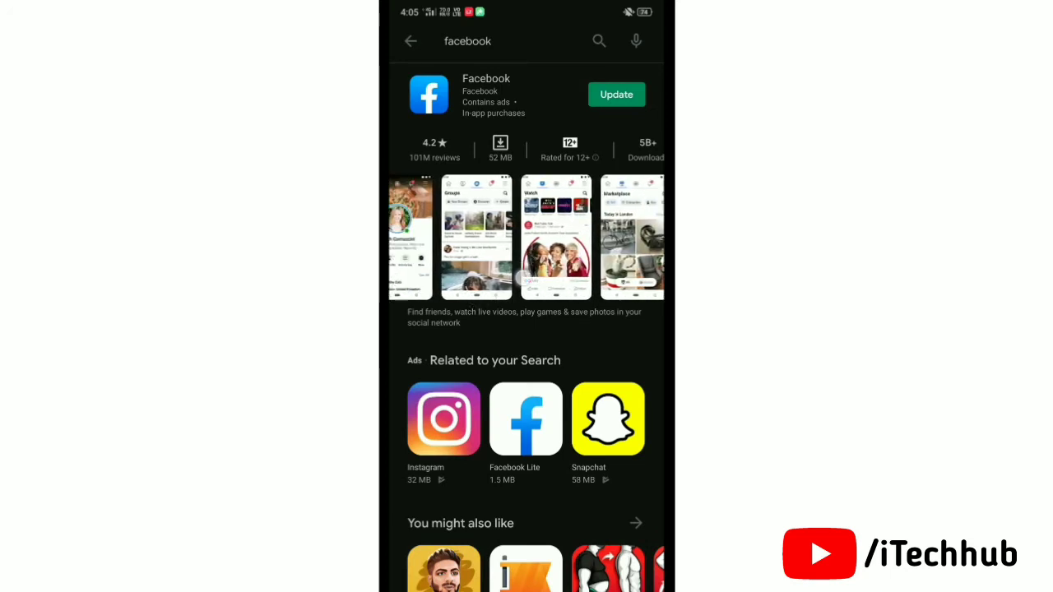
click(410, 41)
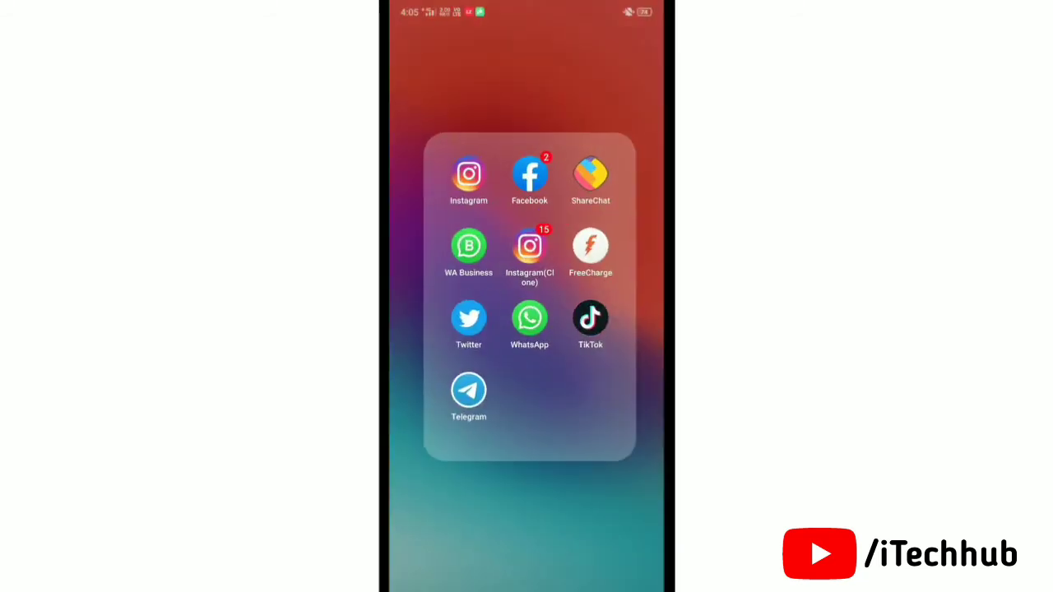
Reopen Facebook from the Social folder to reach the profile's Profile Settings.
click(529, 179)
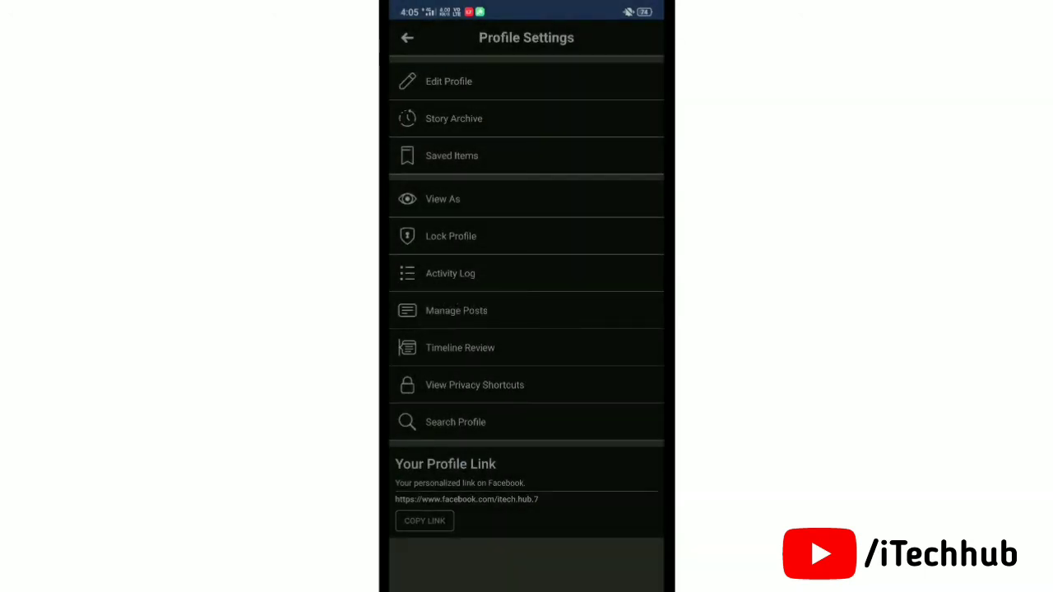
Lock the profile from Lock Profile using the Lock Your Profile button.
click(451, 236)
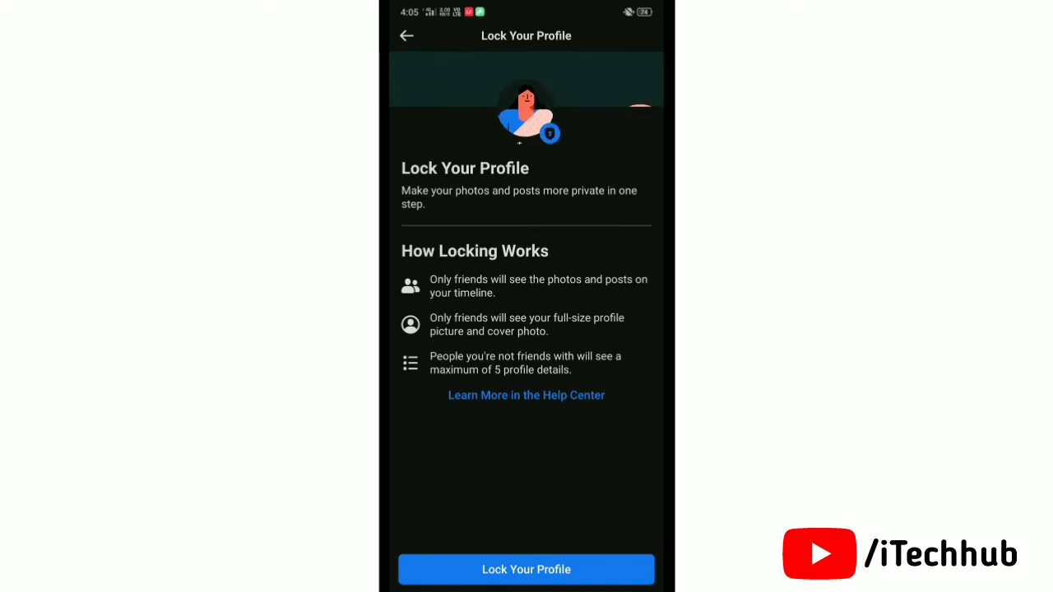
click(525, 569)
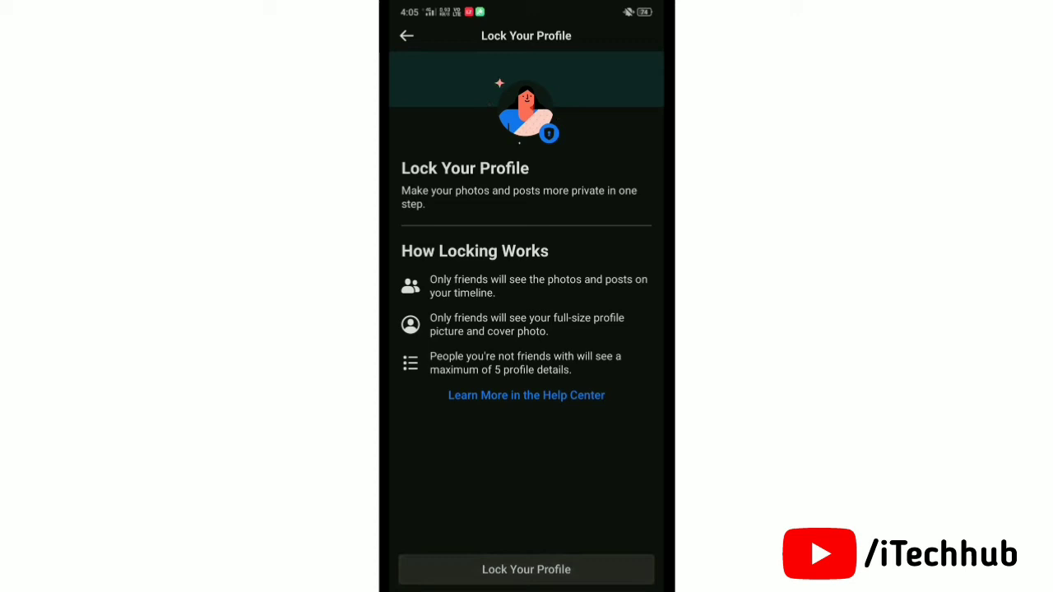
click(525, 570)
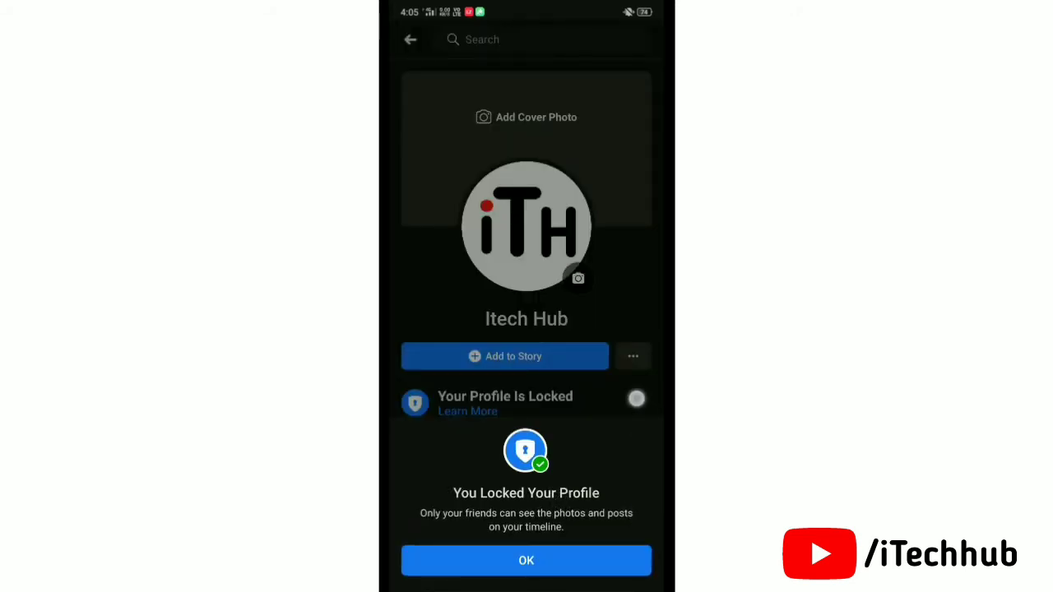
Dismiss the lock confirmation, recheck Profile Settings, then leave Facebook and open quick settings.
click(526, 560)
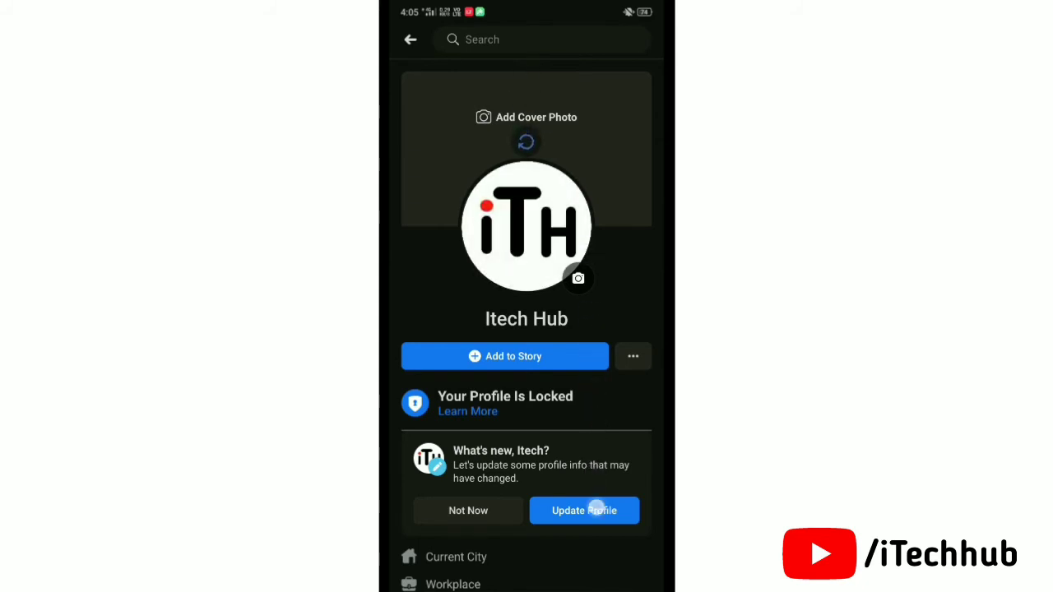
scroll(down, 3)
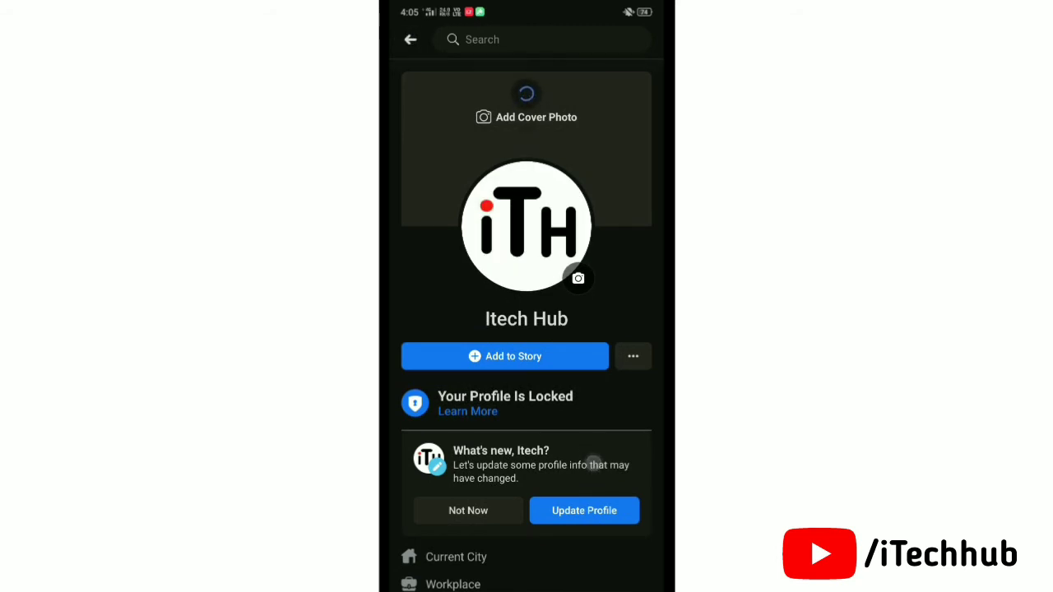
click(632, 355)
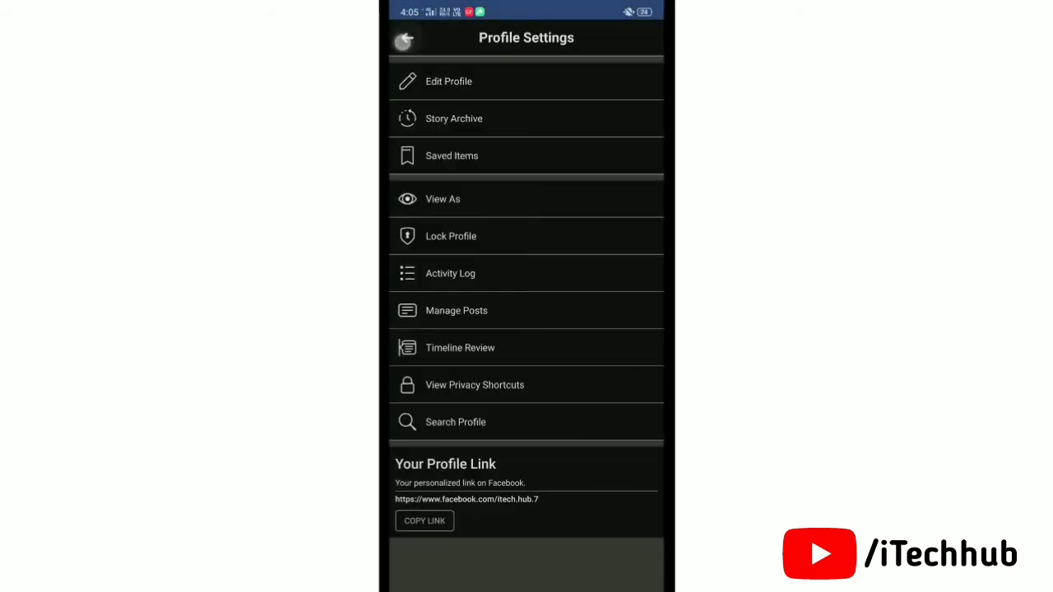
click(403, 38)
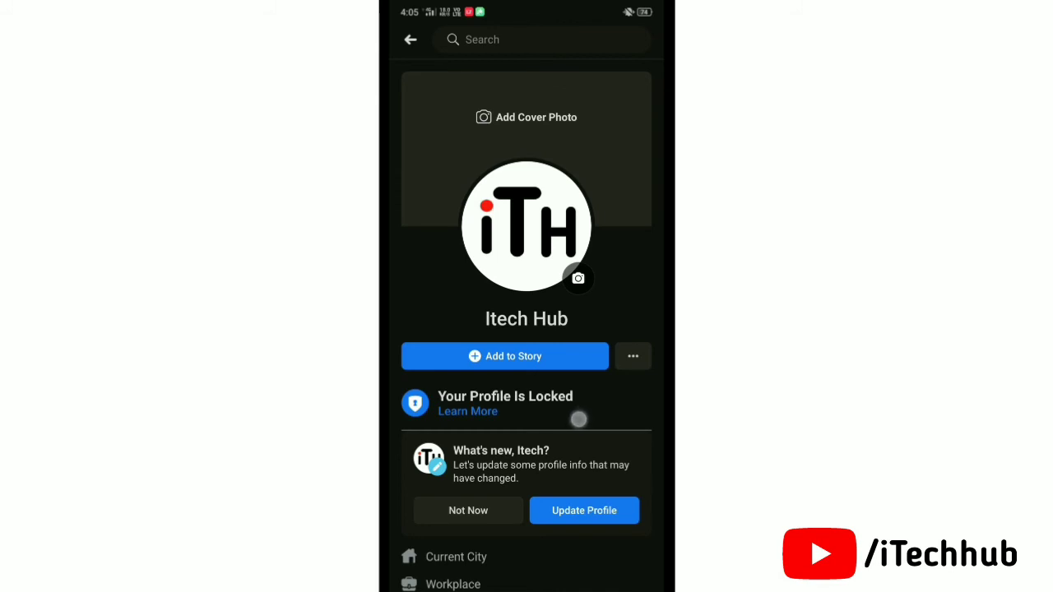
click(467, 411)
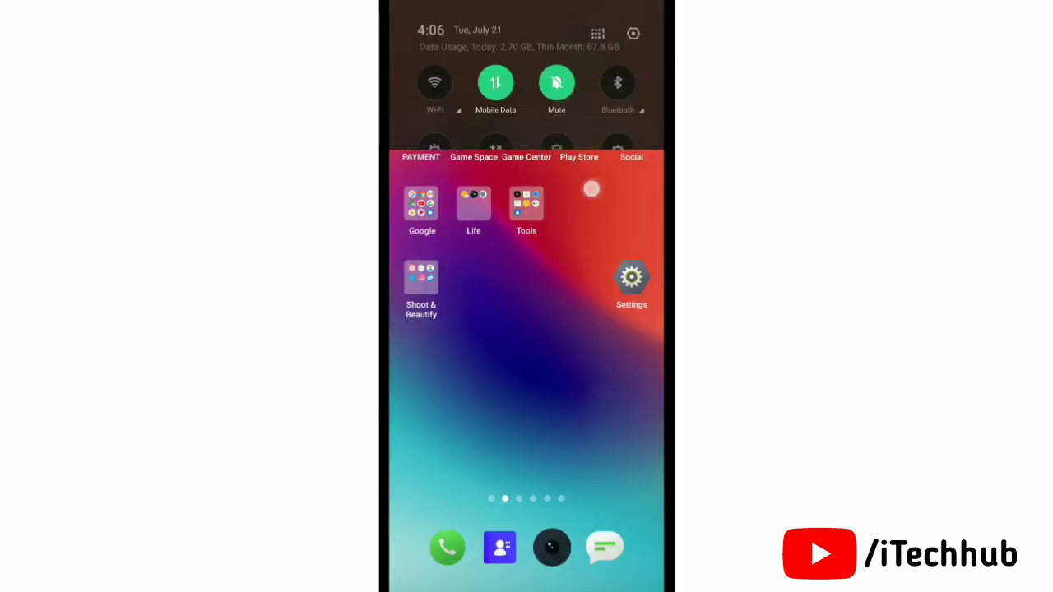
scroll(down, 3)
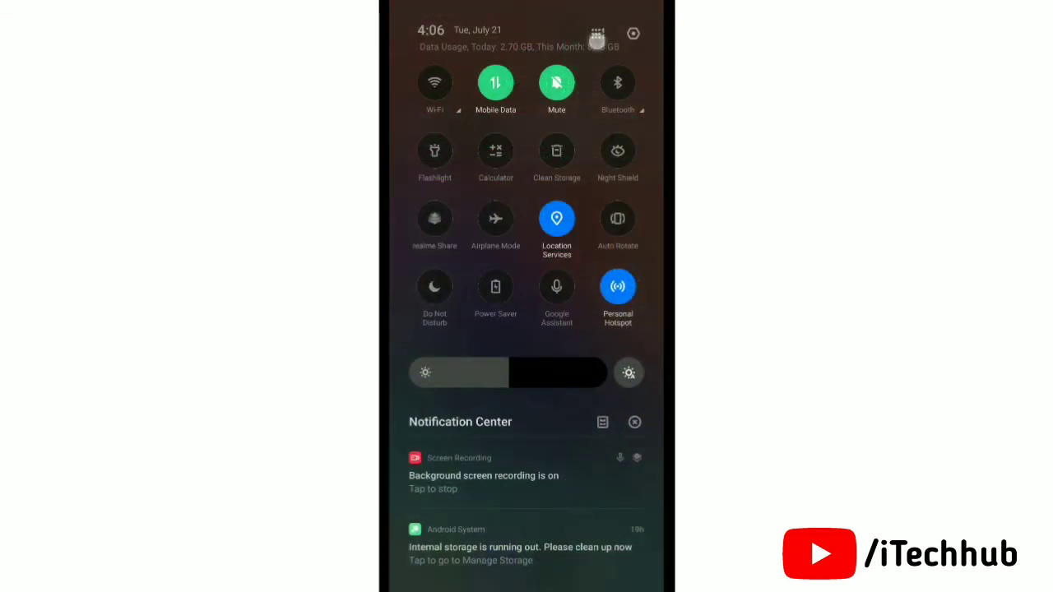